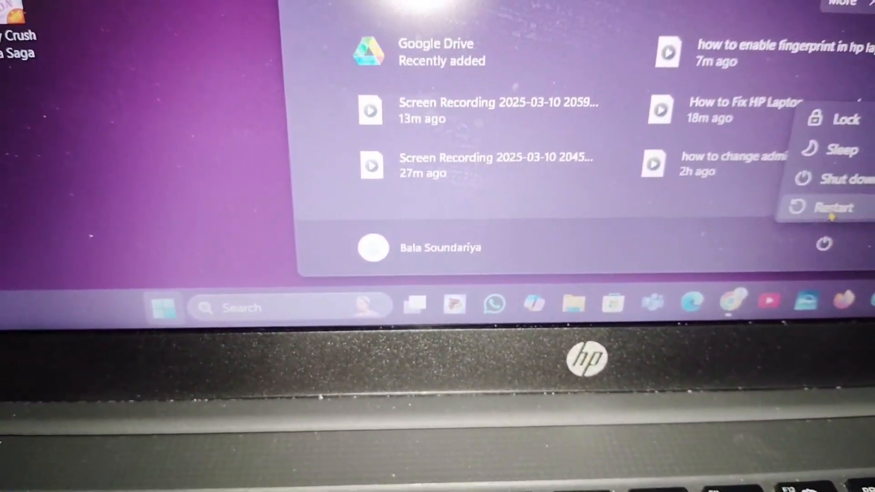
Restart the laptop from the Windows 11 Start menu power options.
click(834, 207)
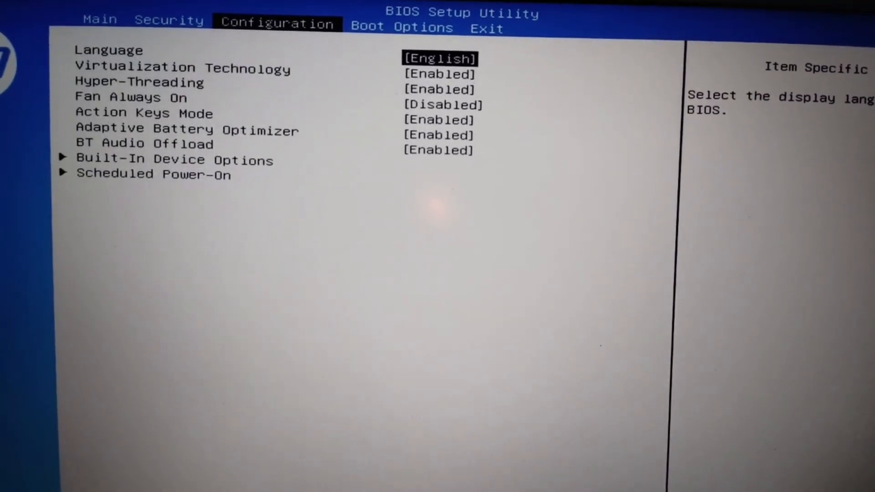
Set Action Keys Mode to Disabled, then save changes and exit back to Windows.
key(down)
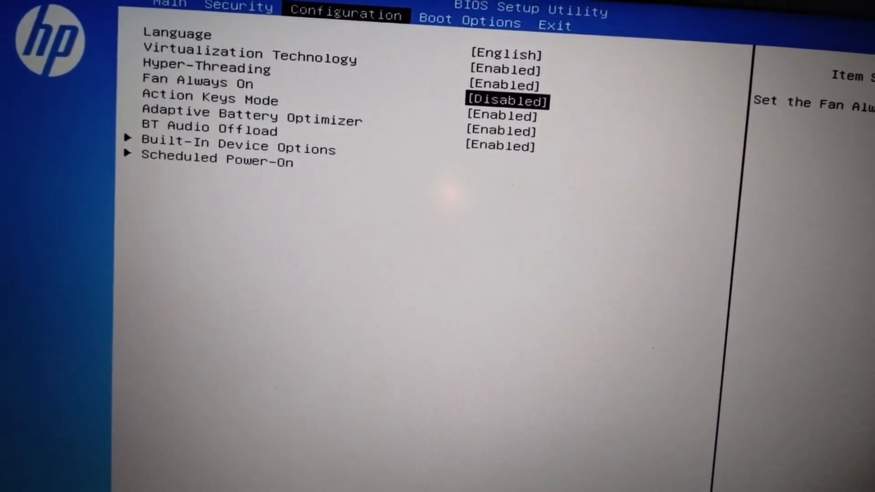
click(551, 35)
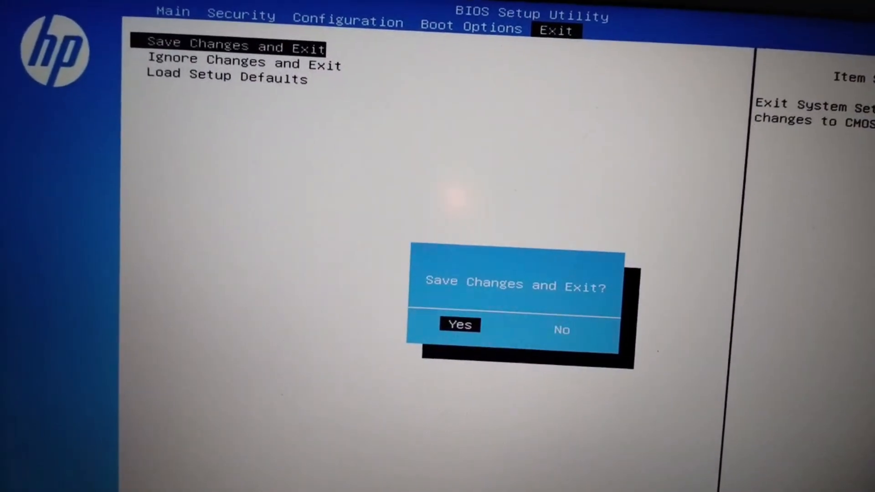
click(460, 325)
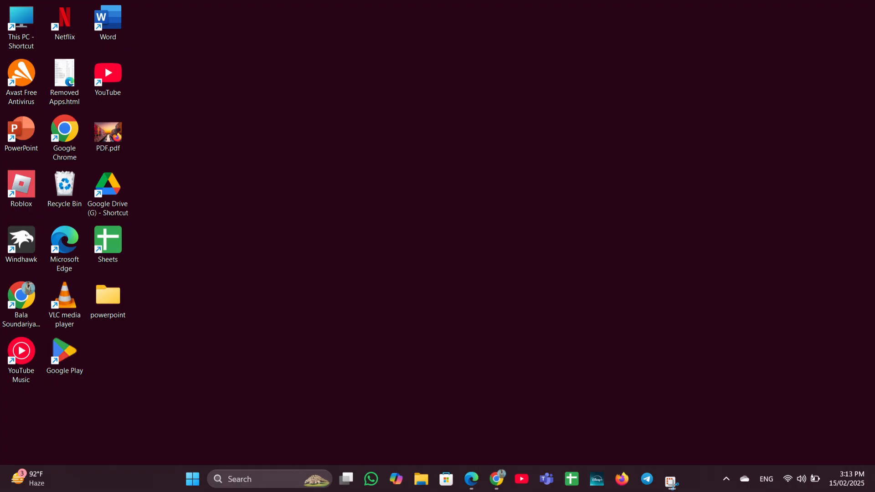